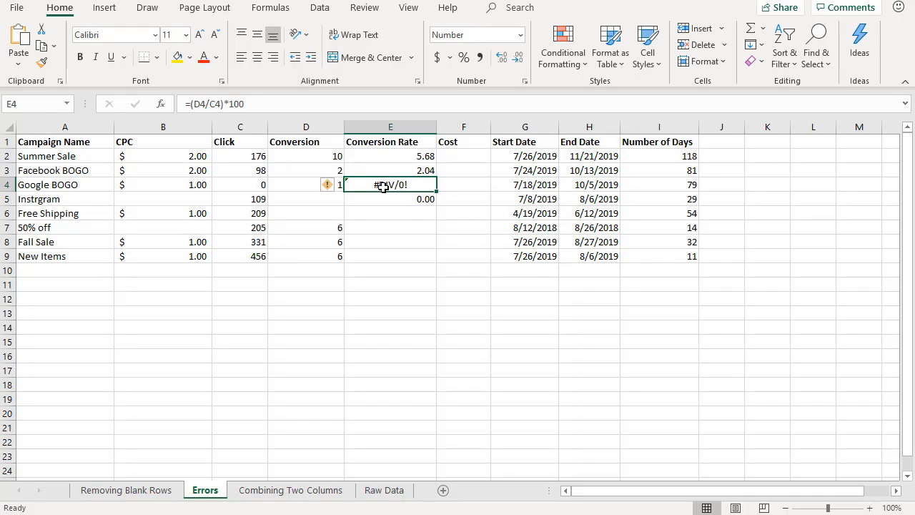
Open cell E4's formula =(D4/C4)*100 for editing.
{"action": "double_click", "coordinate": [390, 185]}
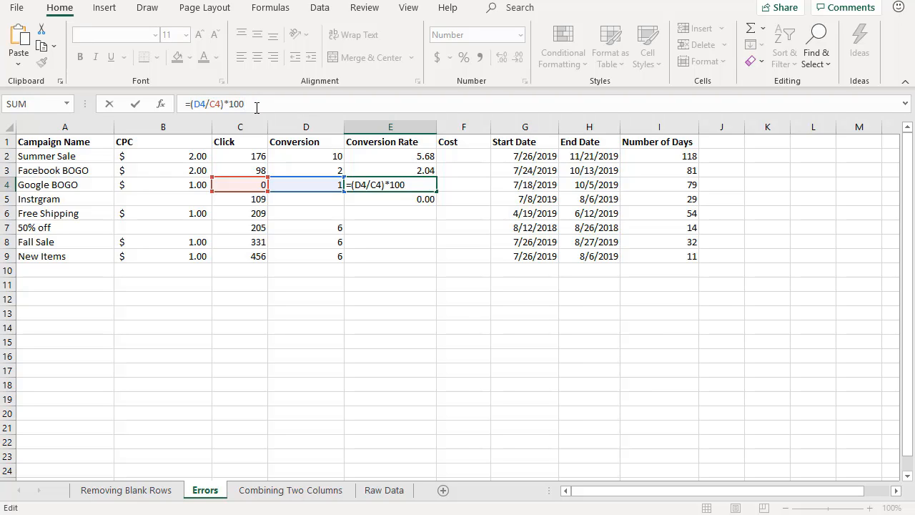
Wrap the E4 formula as IFERROR((D4/C4)*100,"") to show a blank on error.
{"action": "type", "text": "IFERROR"}
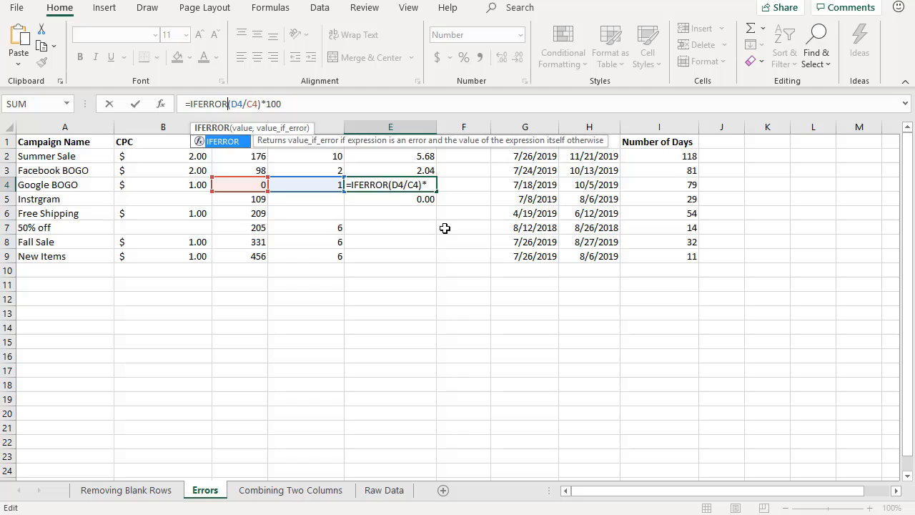
{"action": "type", "text": ",\"\")"}
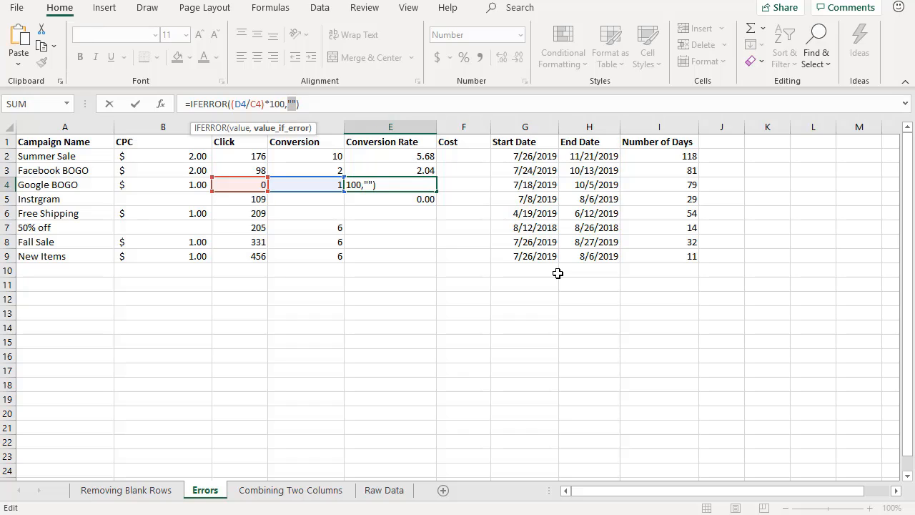